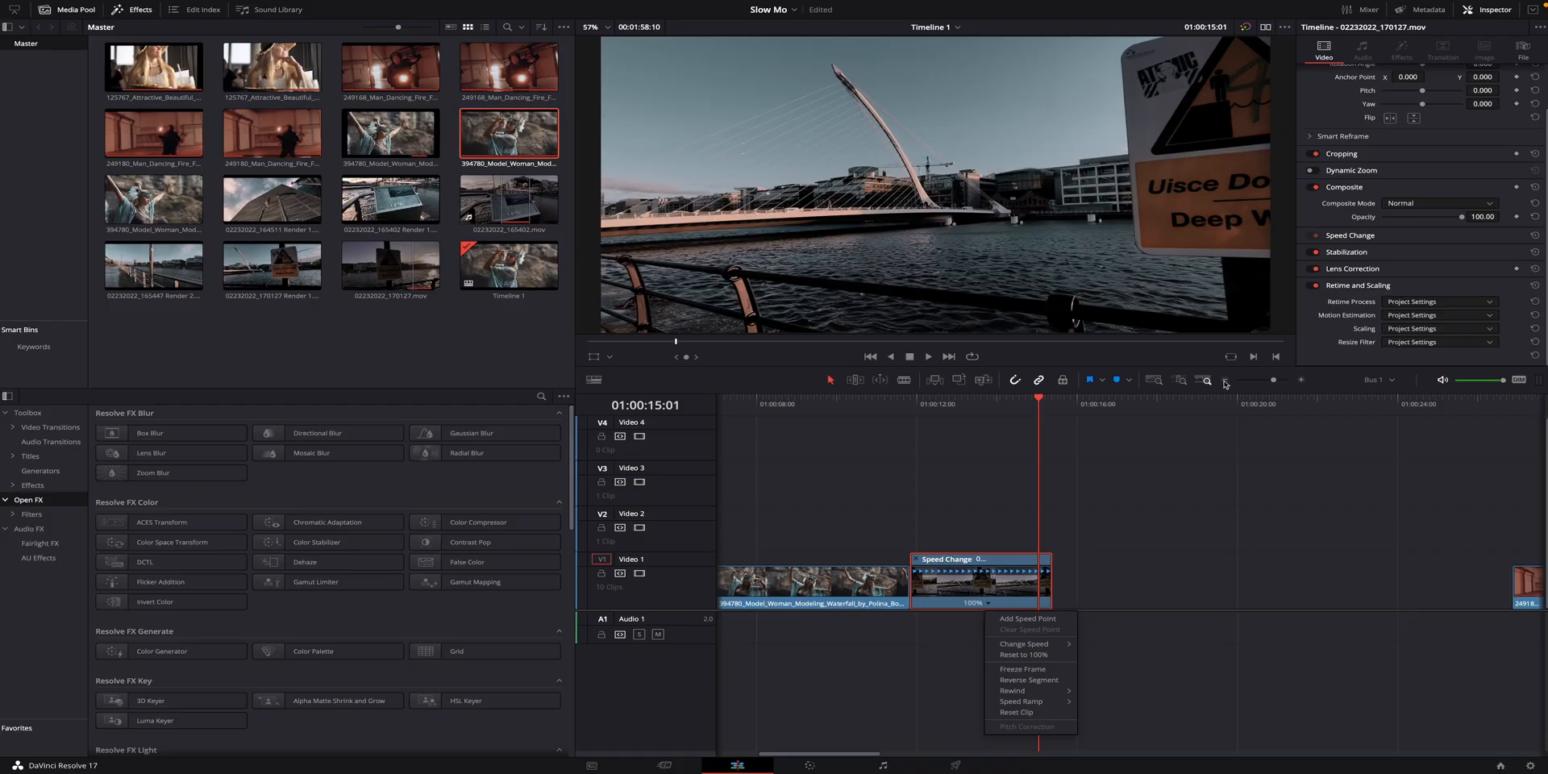
mouse_move(981, 607)
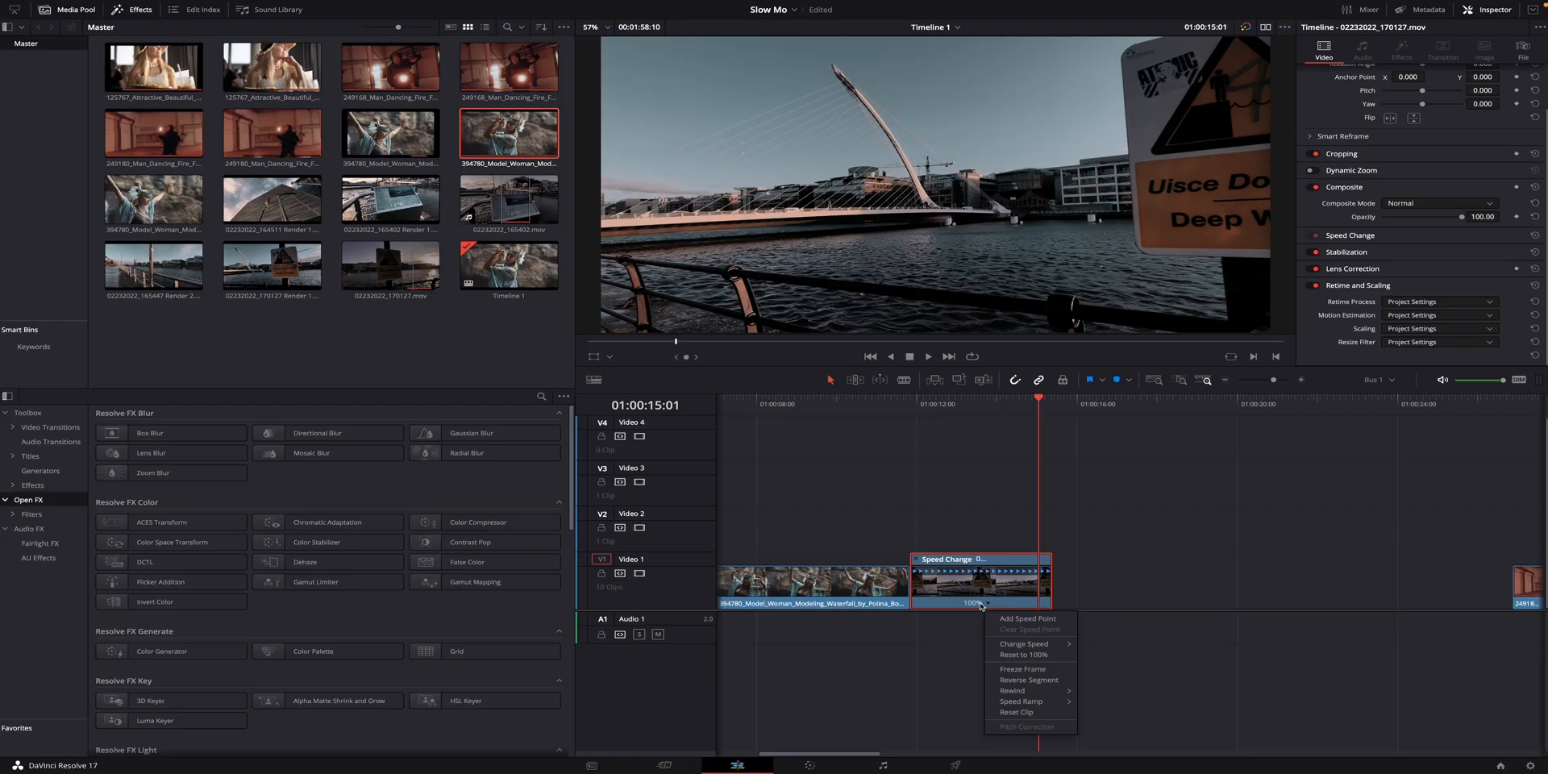
mouse_move(1024, 655)
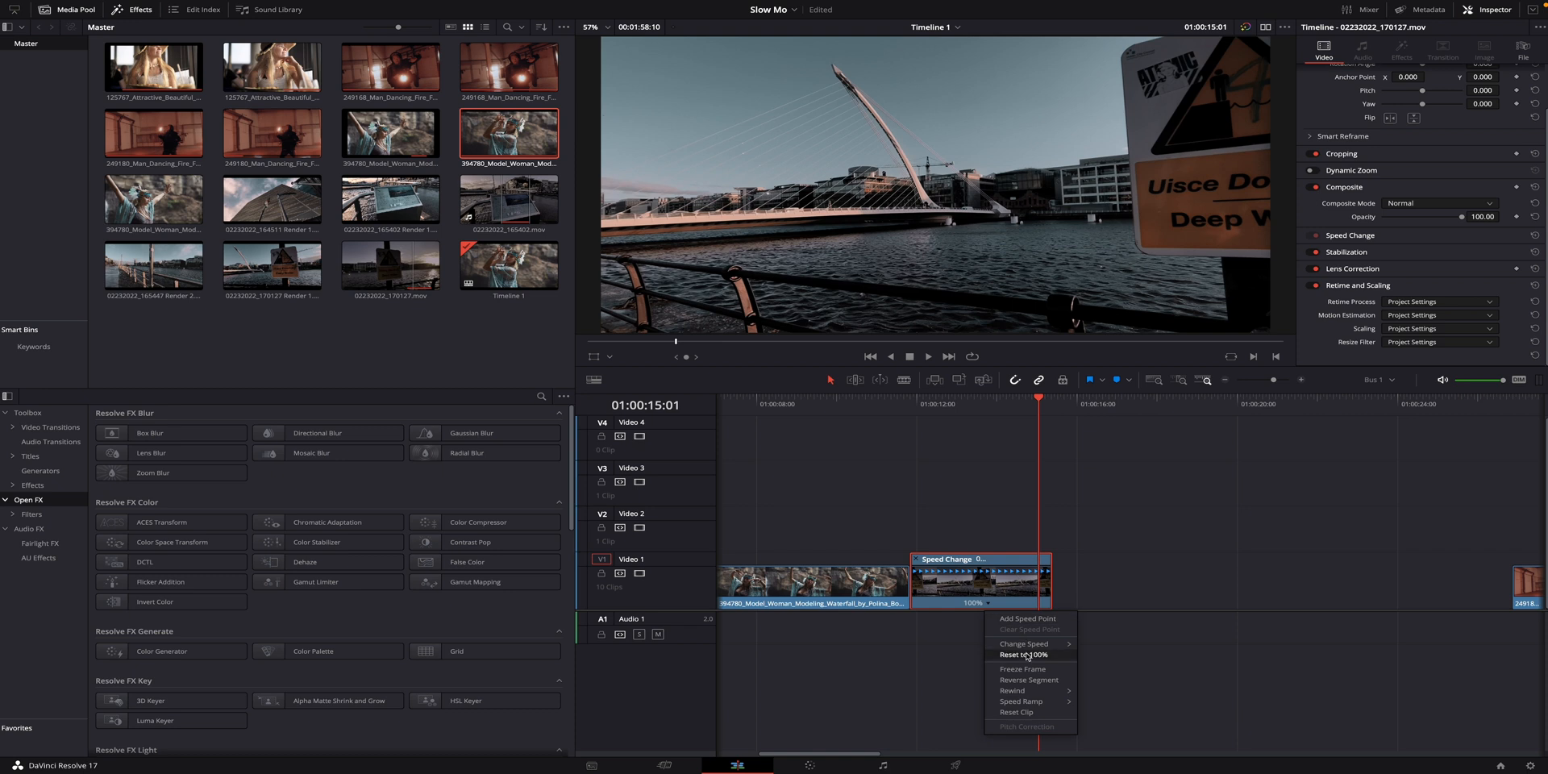
Open the clip's Change Speed submenu to show presets from 10% to 800%.
click(1023, 643)
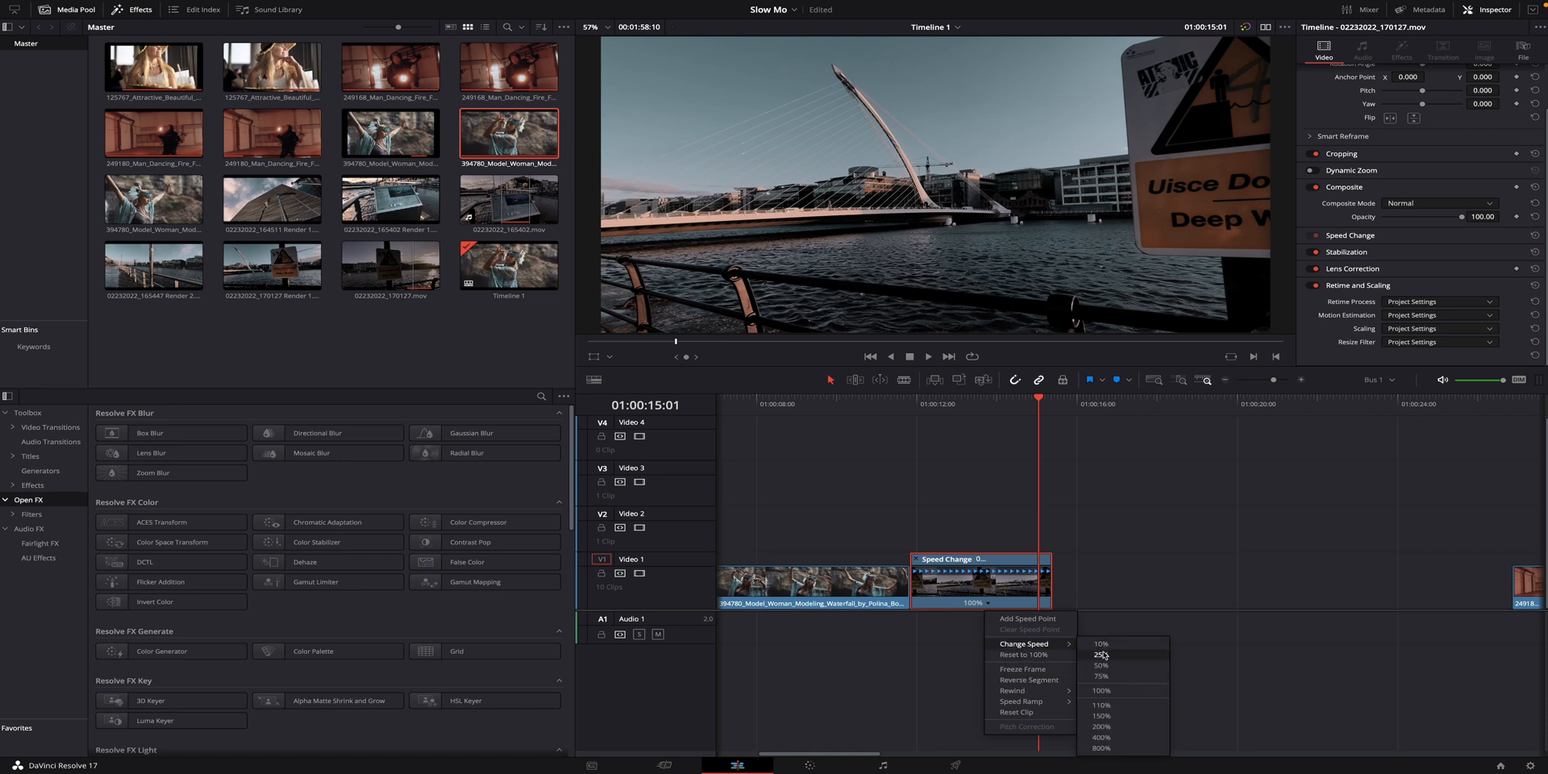